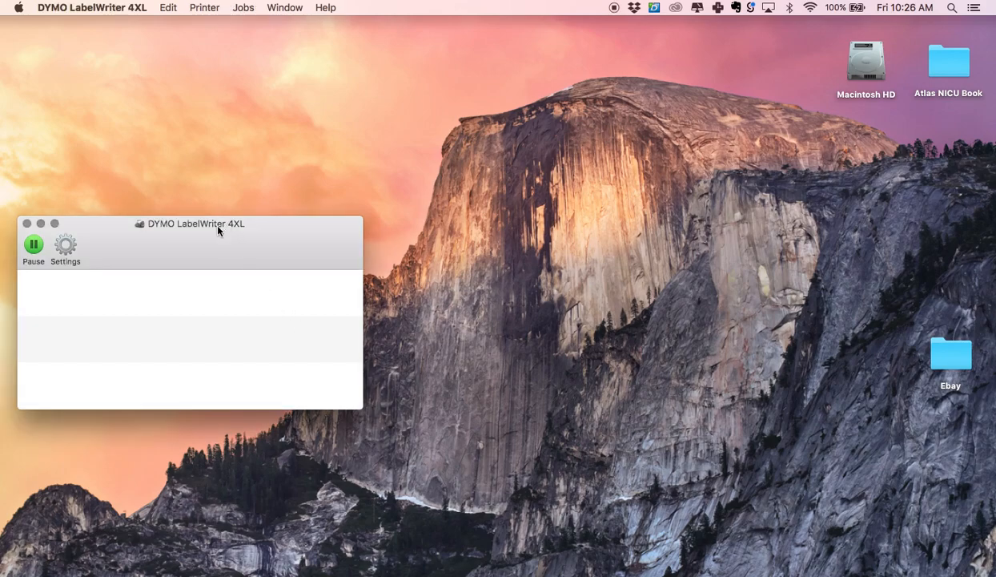
# Move the empty DYMO LabelWriter 4XL queue window toward the desktop centre and start a Spotlight search
pyautogui.moveTo(196, 224); pyautogui.dragTo(408, 171)
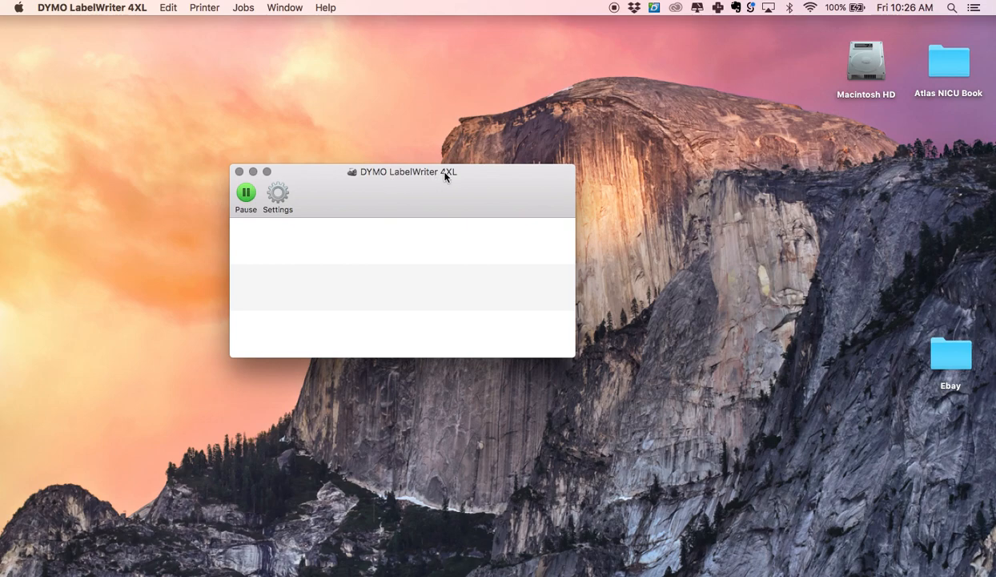
pyautogui.moveTo(452, 176)
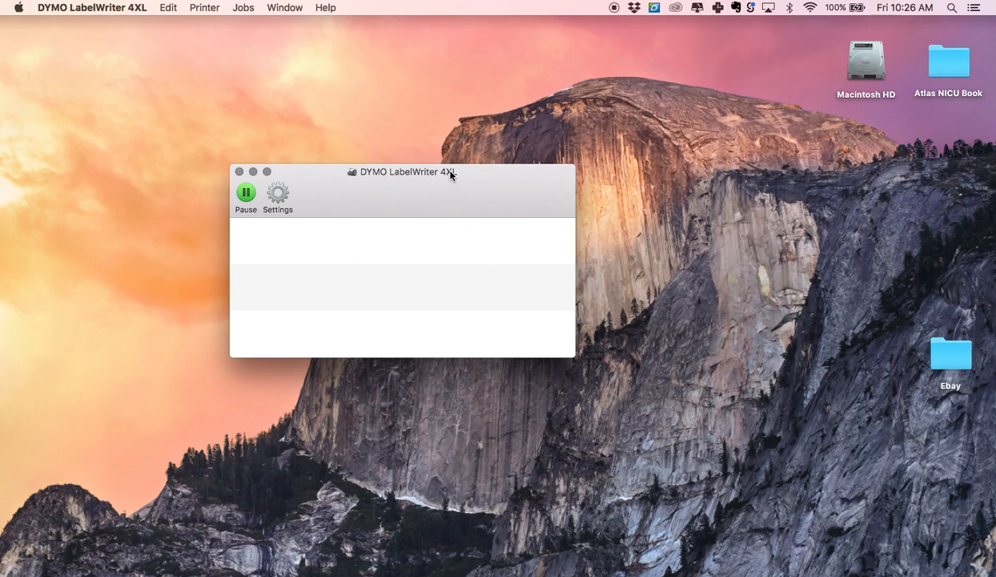
pyautogui.moveTo(236, 223)
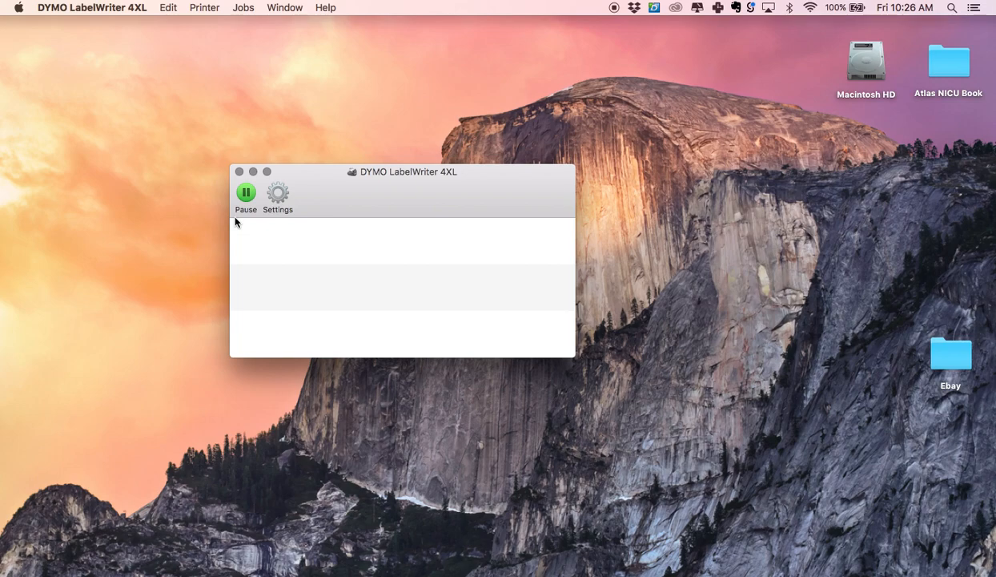
pyautogui.moveTo(295, 199)
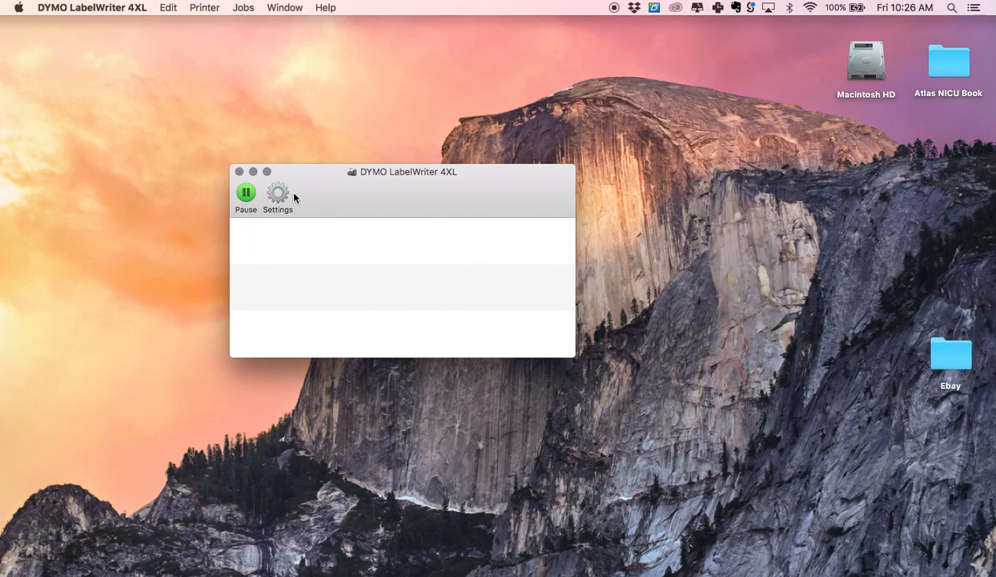
pyautogui.moveTo(269, 324)
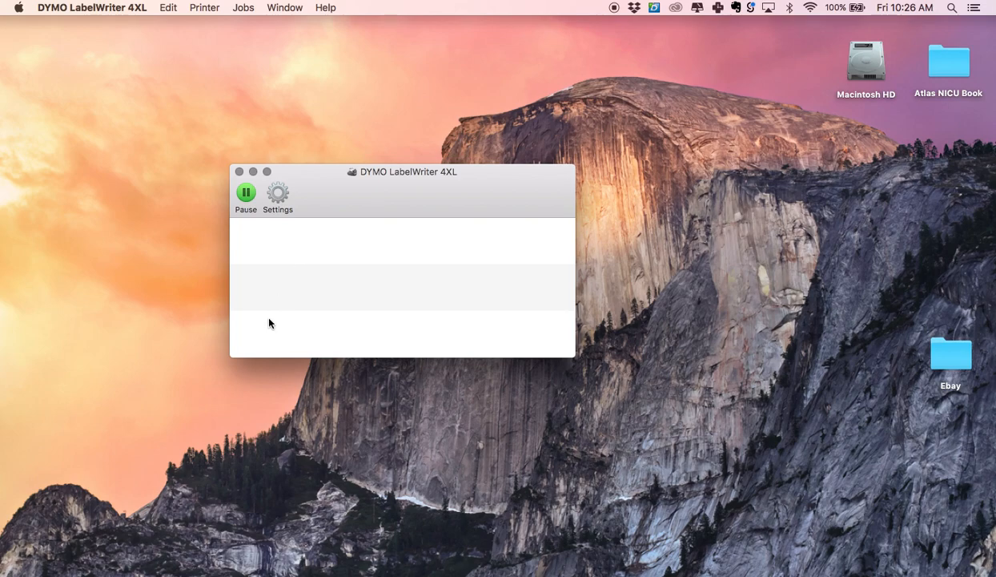
pyautogui.moveTo(244, 234)
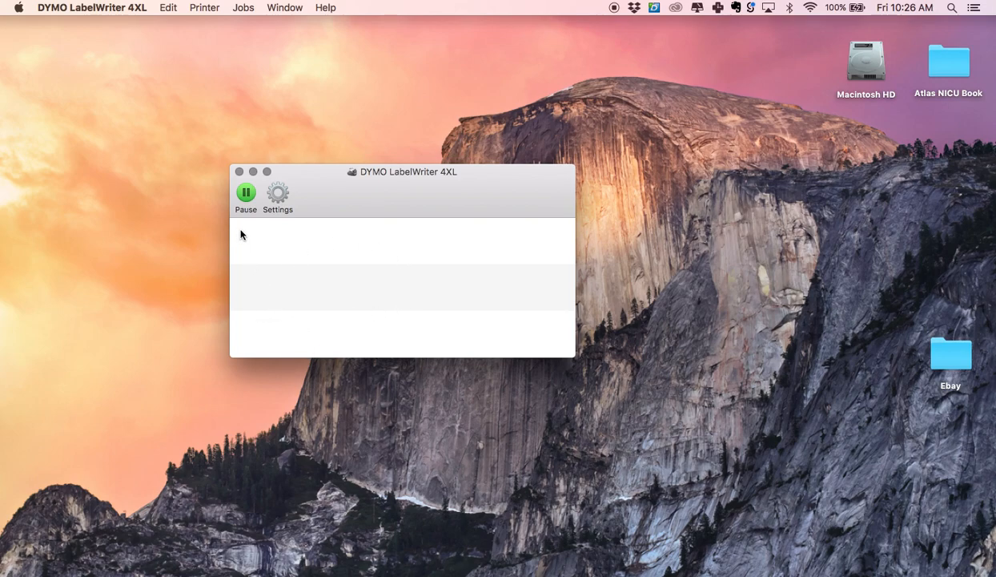
pyautogui.moveTo(333, 227)
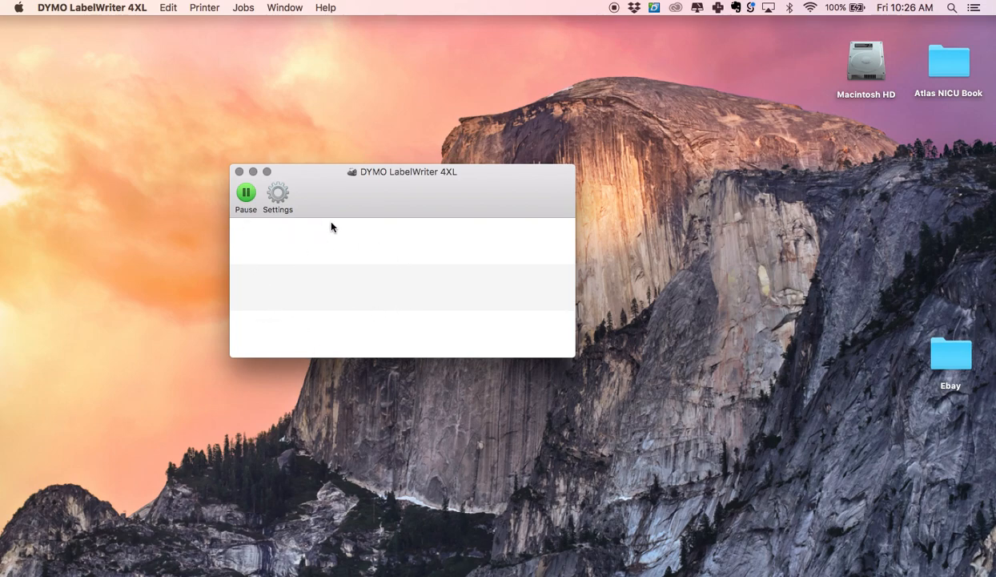
pyautogui.moveTo(324, 349)
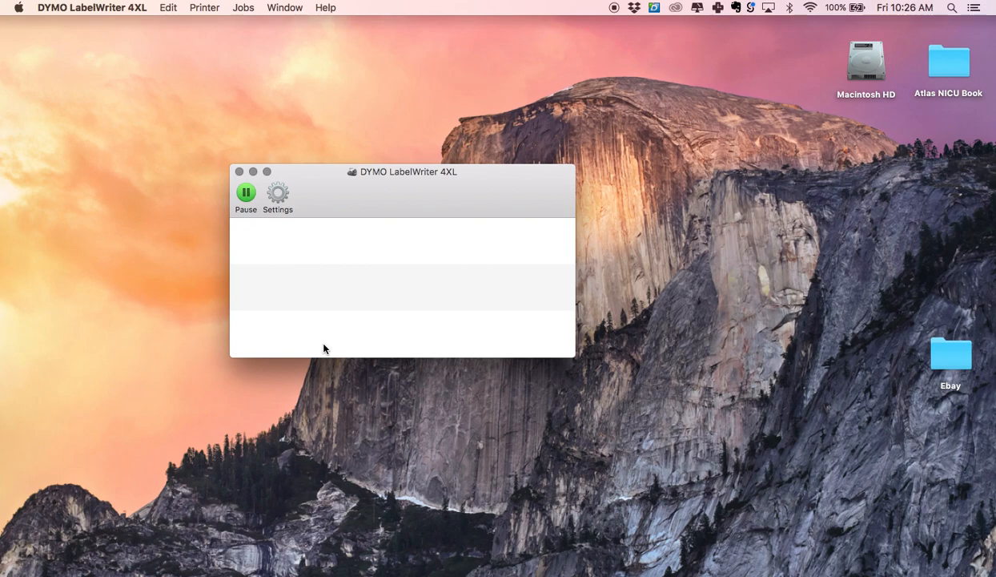
pyautogui.moveTo(789, 130)
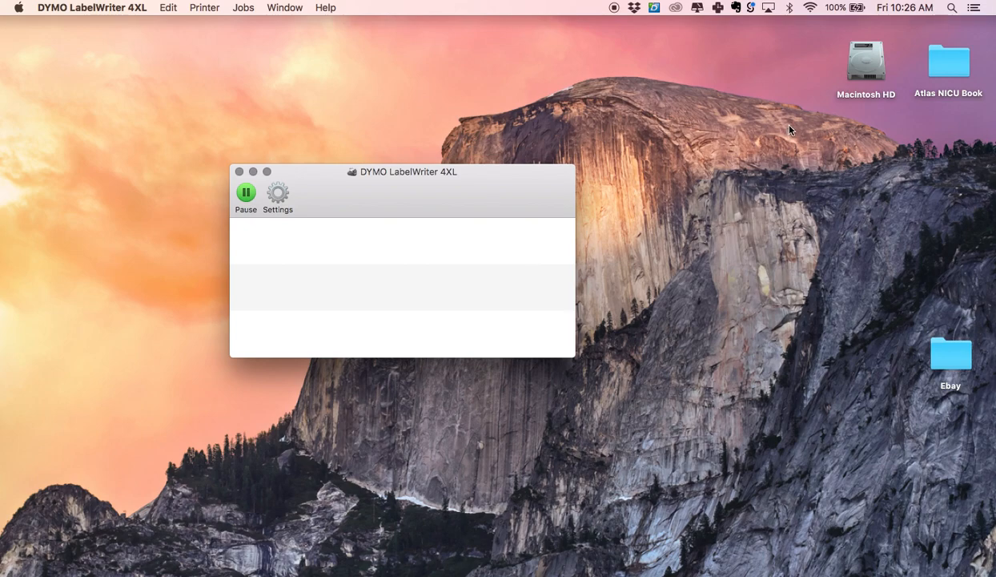
pyautogui.click(951, 7)
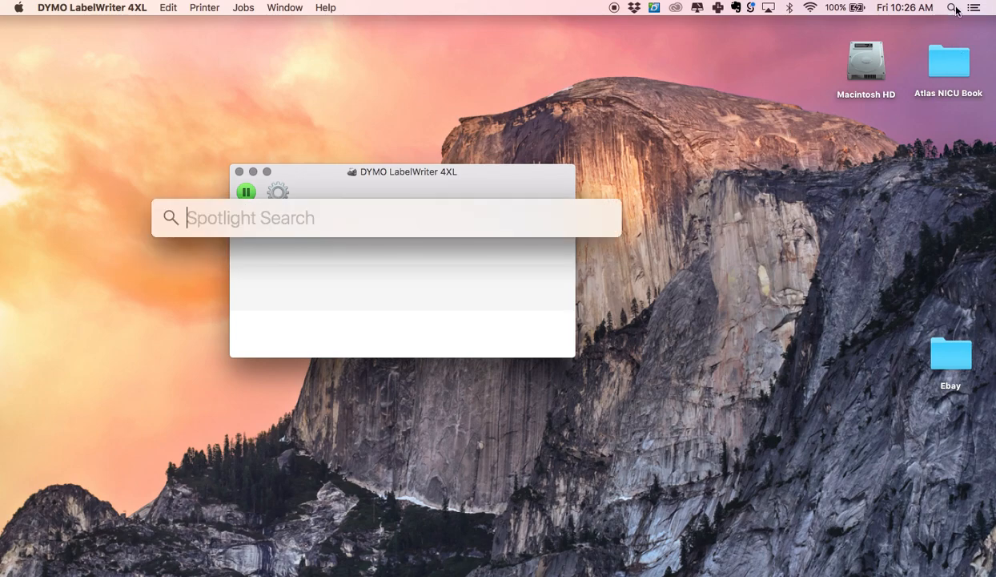
# Search Spotlight for "printers & Scanners" and launch the Printers & Scanners preferences
pyautogui.write('printers & Scanners')
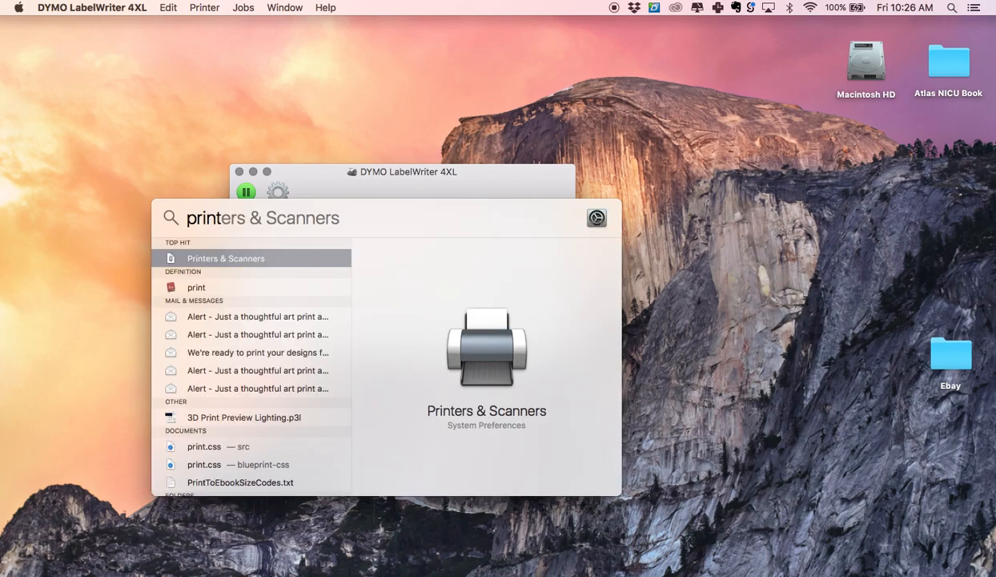
pyautogui.click(225, 258)
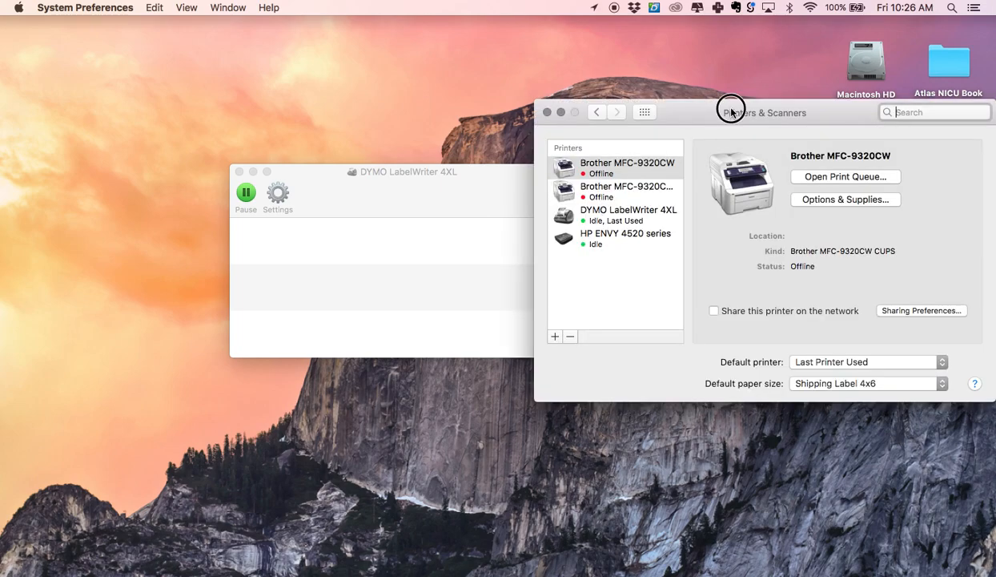
# Remove the DYMO LabelWriter 4XL from the printer list and confirm Delete Printer
pyautogui.moveTo(731, 112); pyautogui.dragTo(718, 103)
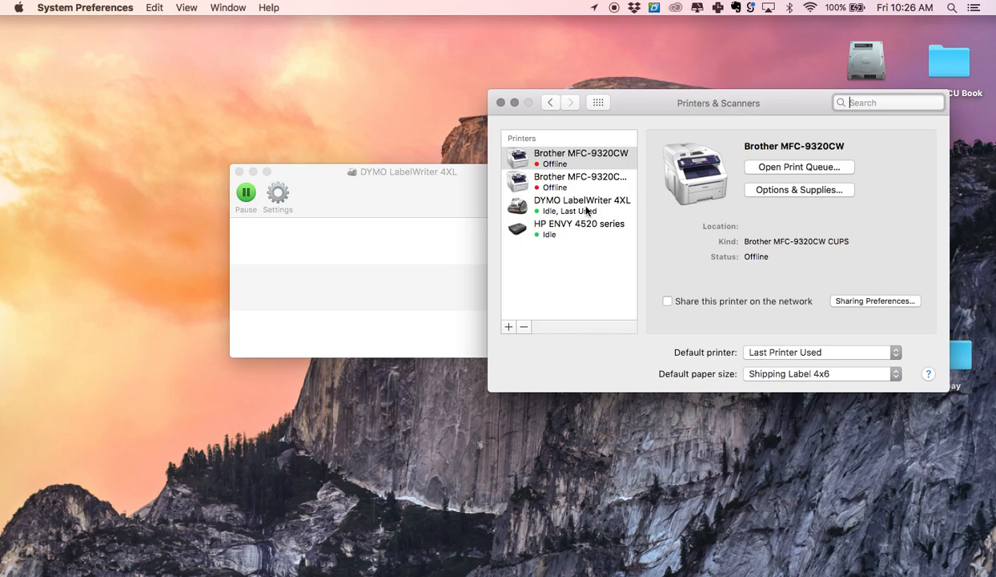
pyautogui.click(583, 205)
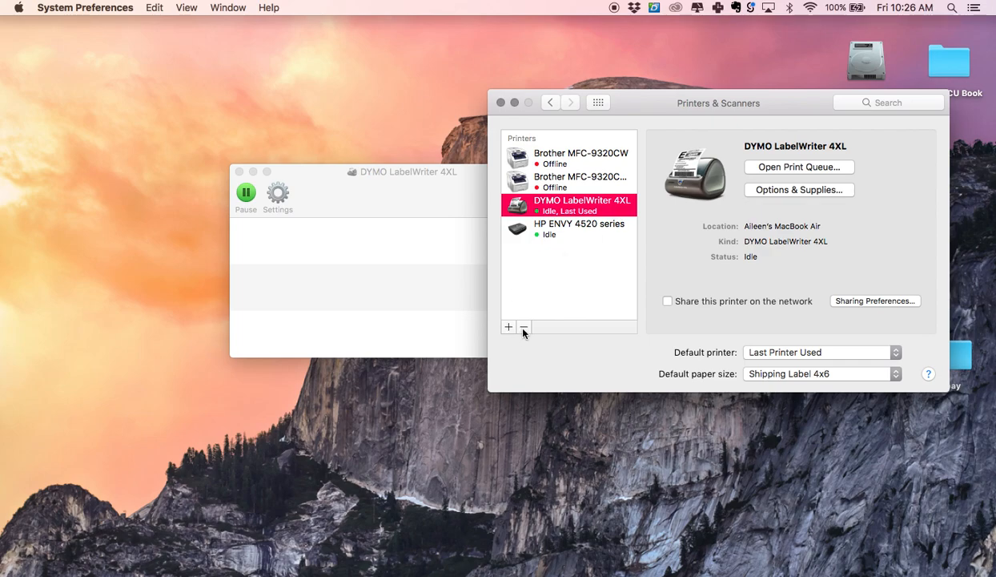
pyautogui.click(524, 327)
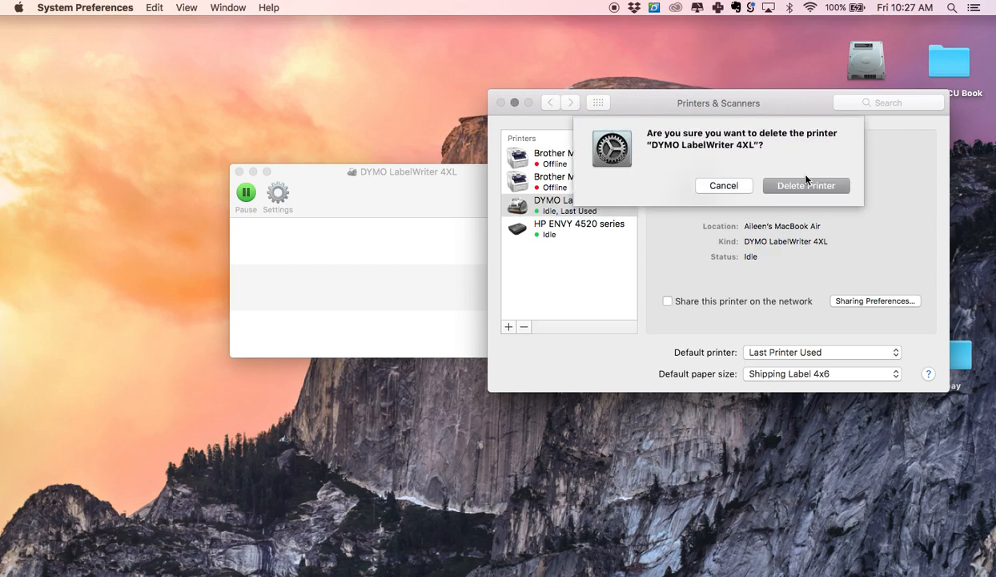
pyautogui.click(724, 186)
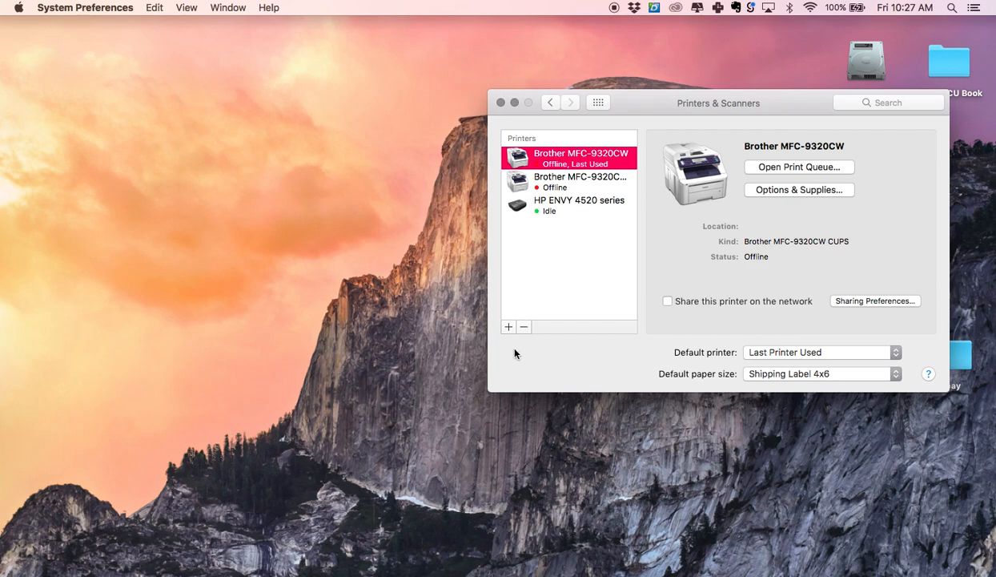
# Re-add the DYMO LabelWriter 4XL over USB from the Add window's Default list
pyautogui.click(507, 326)
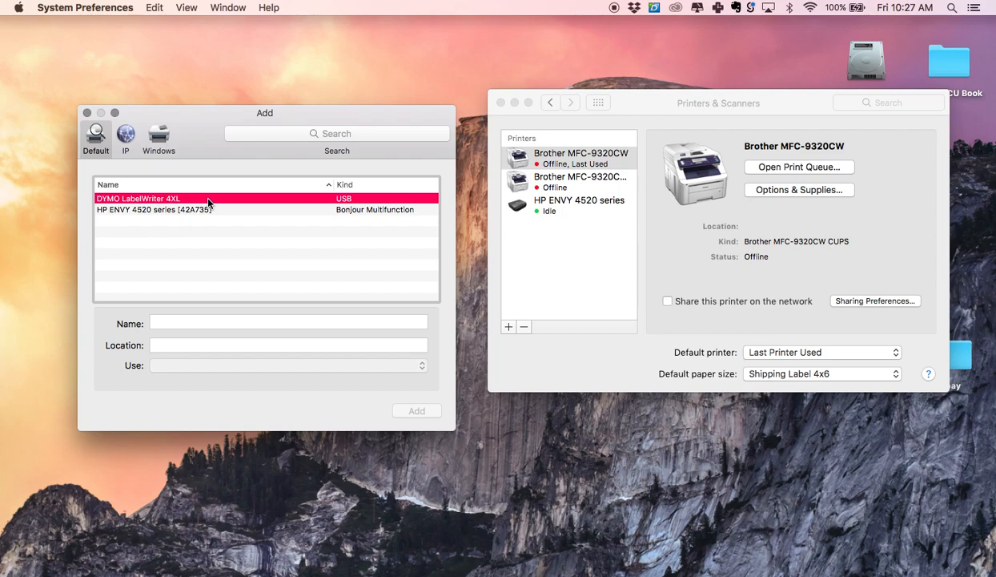
pyautogui.click(417, 410)
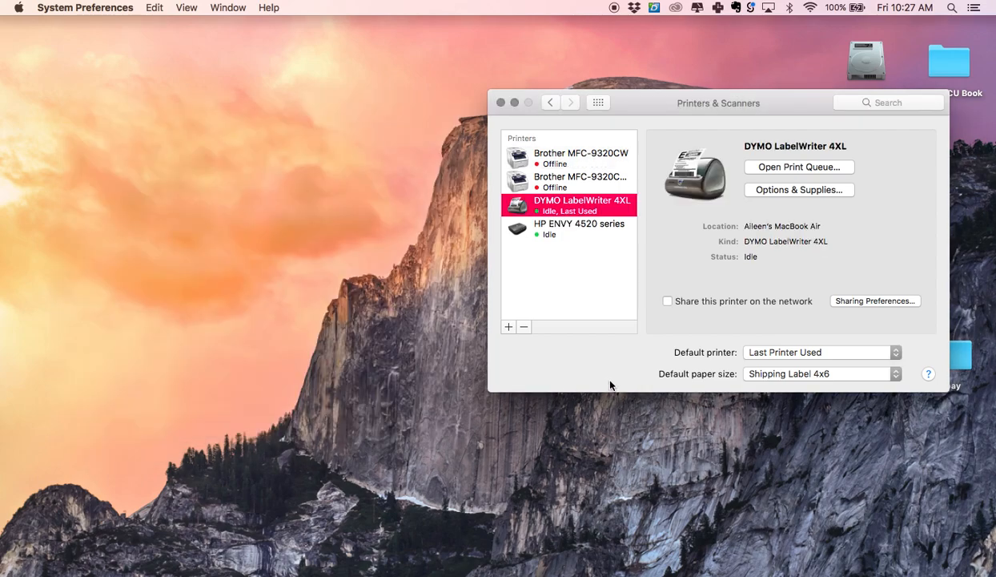
pyautogui.moveTo(593, 253)
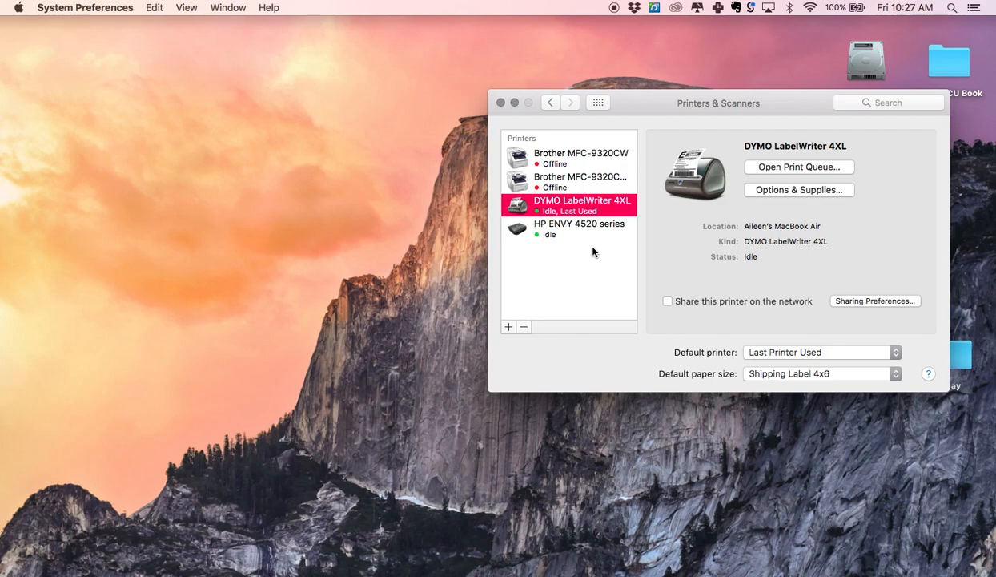
pyautogui.moveTo(502, 104)
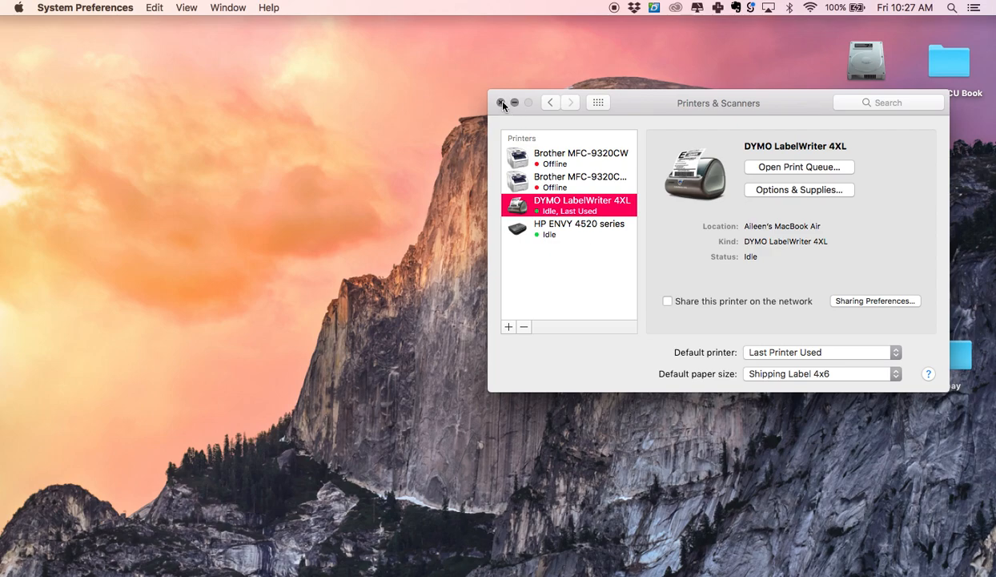